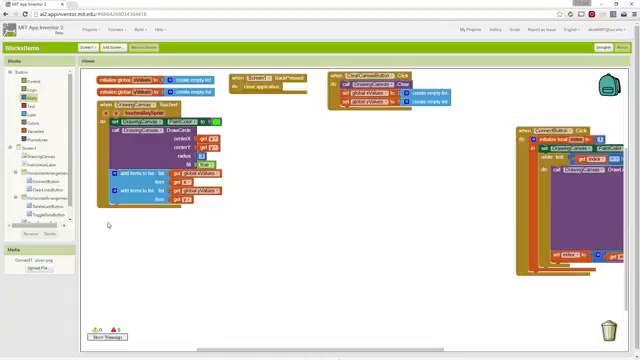
Select ClearLinesButton in the Blocks panel to reach its Click event block.
click(35, 185)
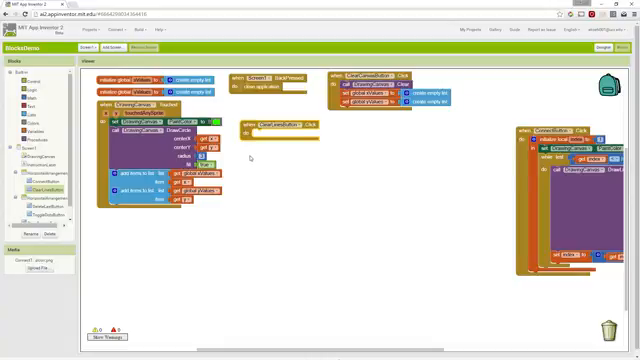
mouse_move(258, 168)
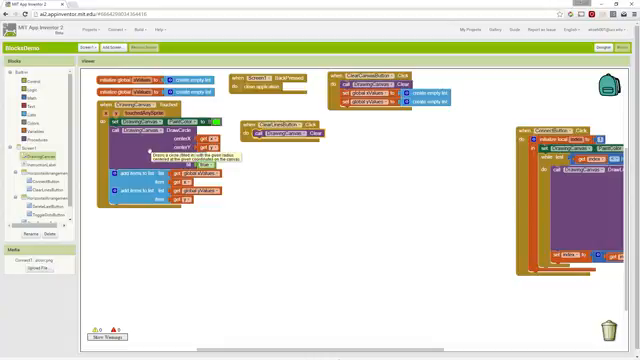
Open a block context menu in the ClearLinesButton.Click handler.
right_click(130, 127)
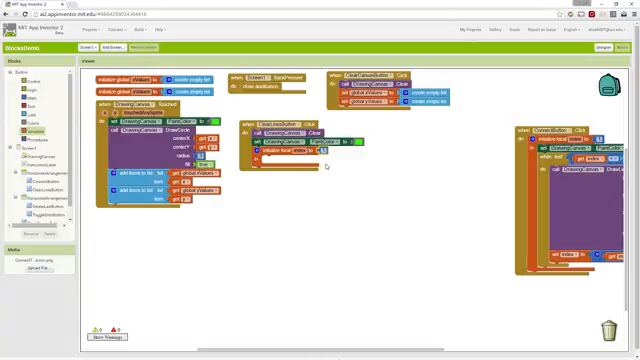
mouse_move(328, 170)
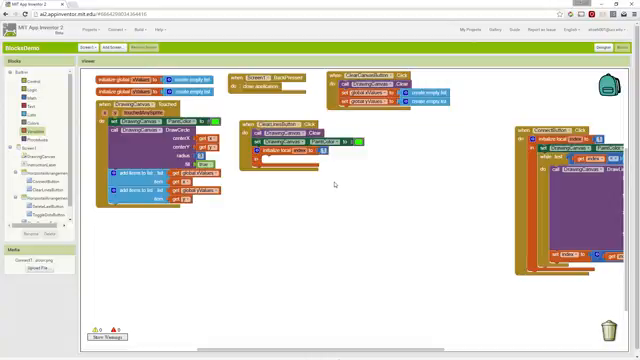
mouse_move(332, 184)
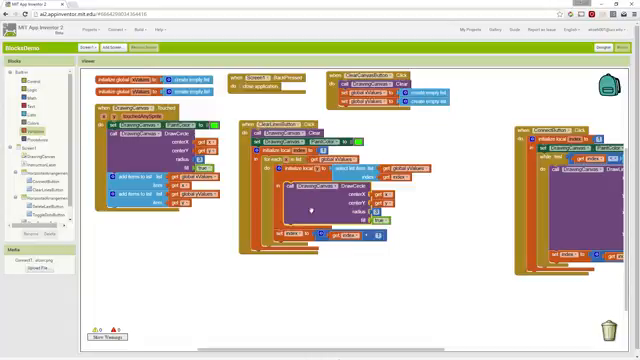
mouse_move(426, 229)
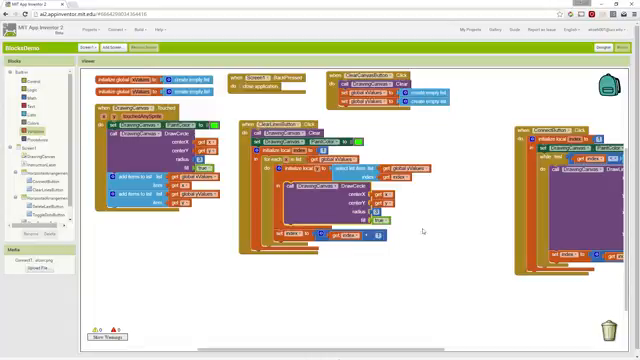